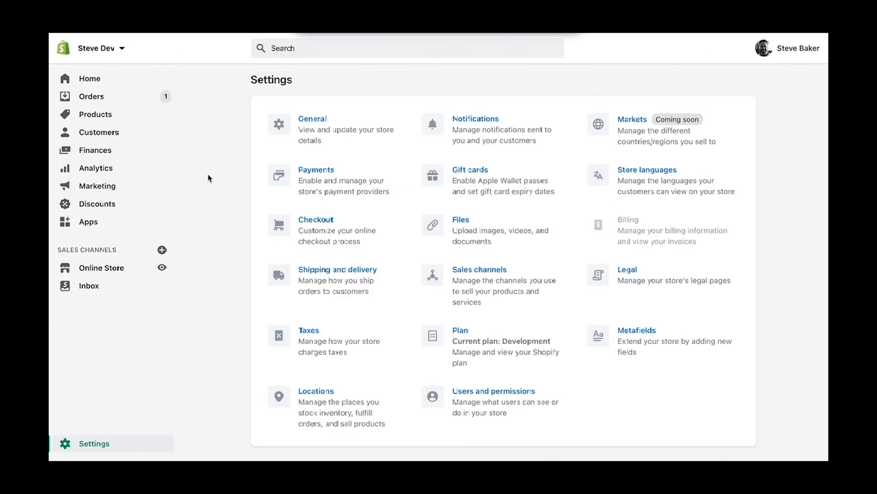
{"action": "mouse_move", "coordinate": [164, 151]}
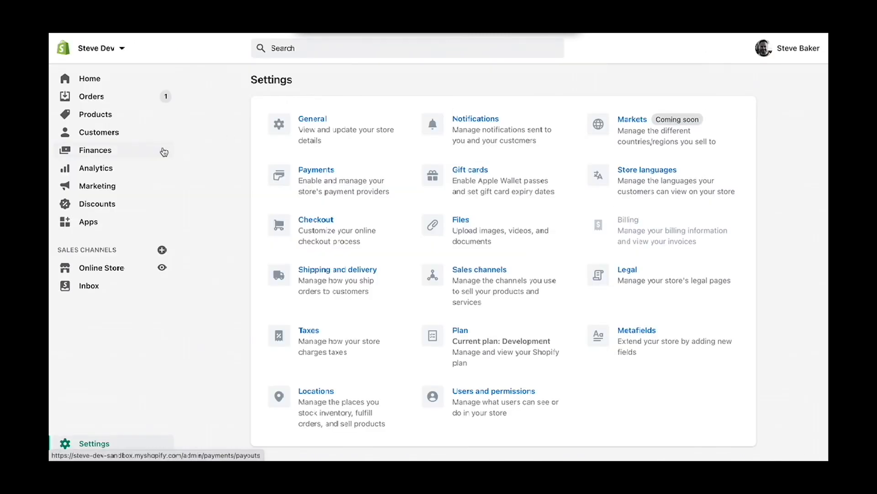
{"action": "mouse_move", "coordinate": [104, 445]}
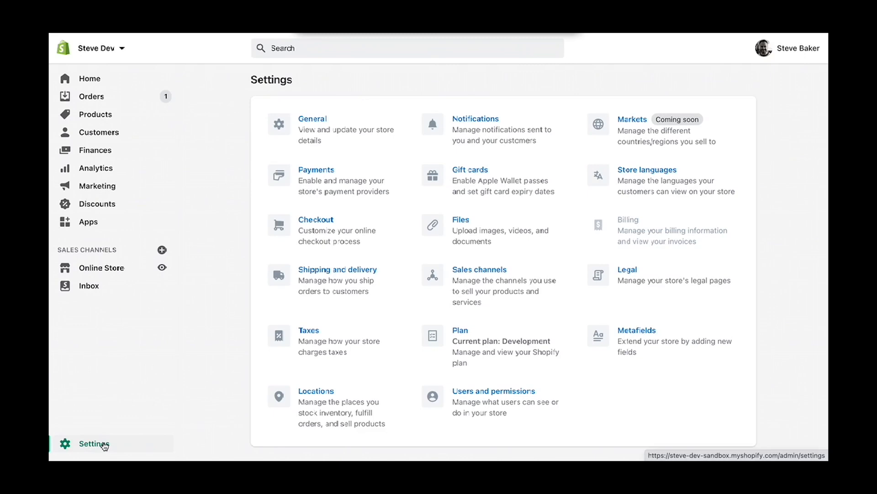
- Show the product metafield definitions list from the store's Settings metafields section
{"action": "left_click", "coordinate": [637, 330]}
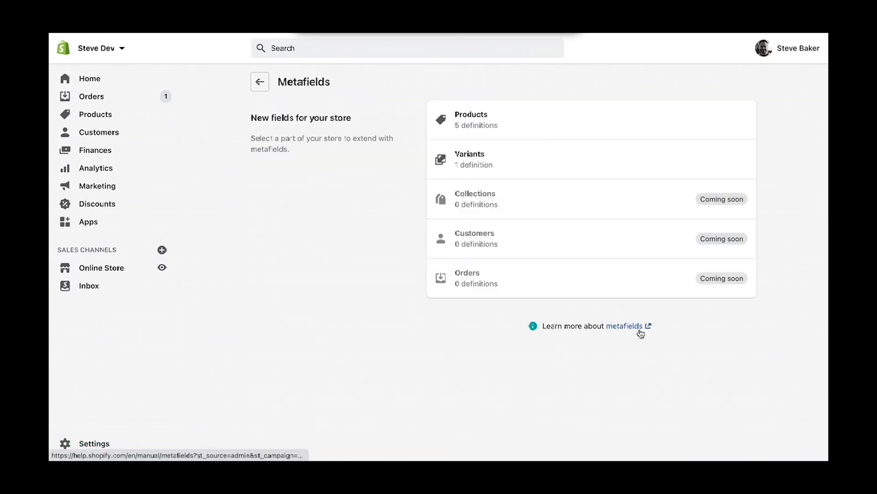
{"action": "mouse_move", "coordinate": [488, 121]}
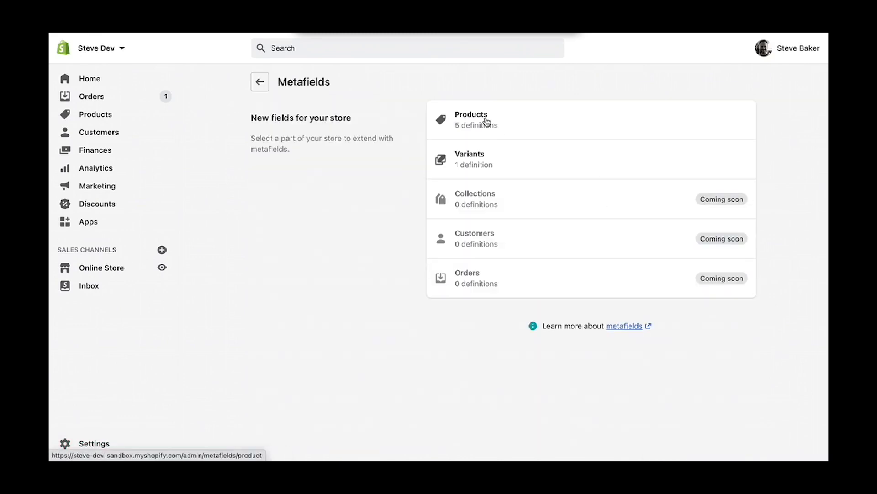
{"action": "left_click", "coordinate": [483, 119]}
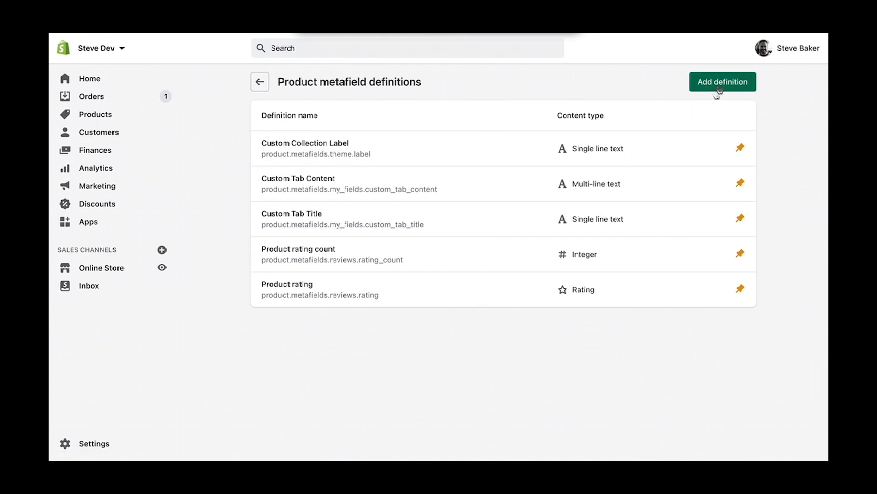
- Add a product metafield definition 'Custom Sales Point' of type single-line text and save it
{"action": "left_click", "coordinate": [722, 81]}
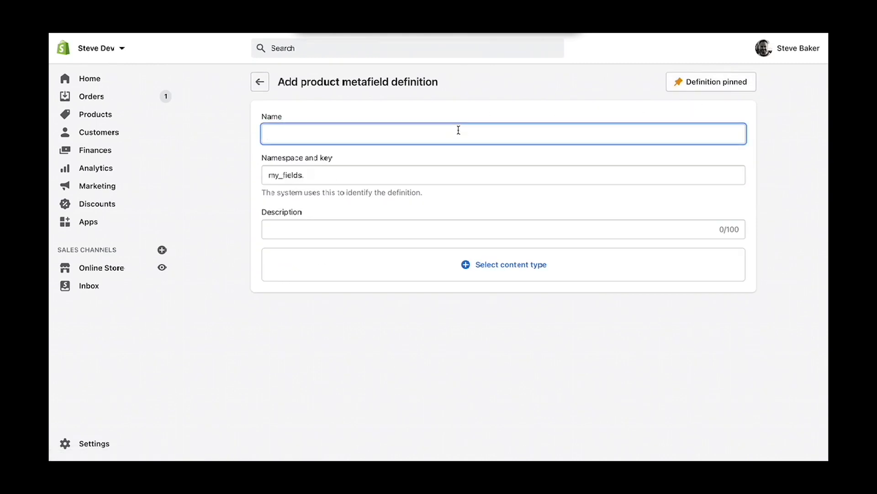
{"action": "type", "text": "Custom Sales Point"}
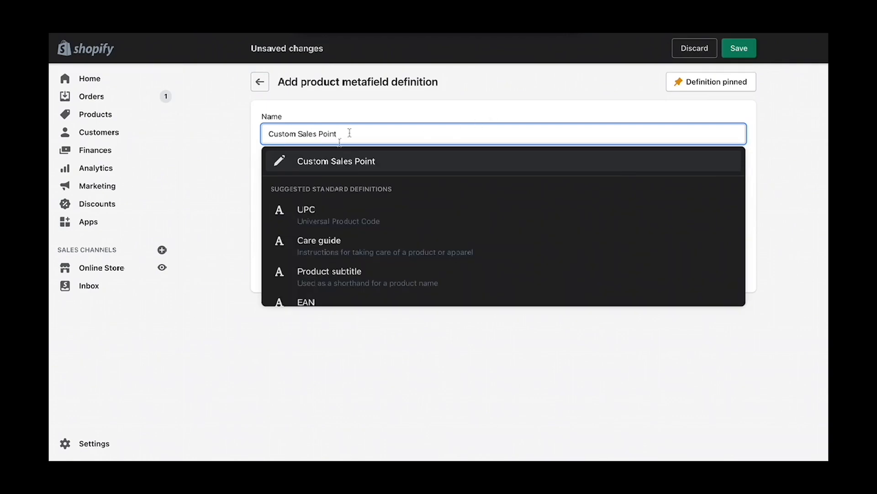
{"action": "left_click", "coordinate": [336, 161]}
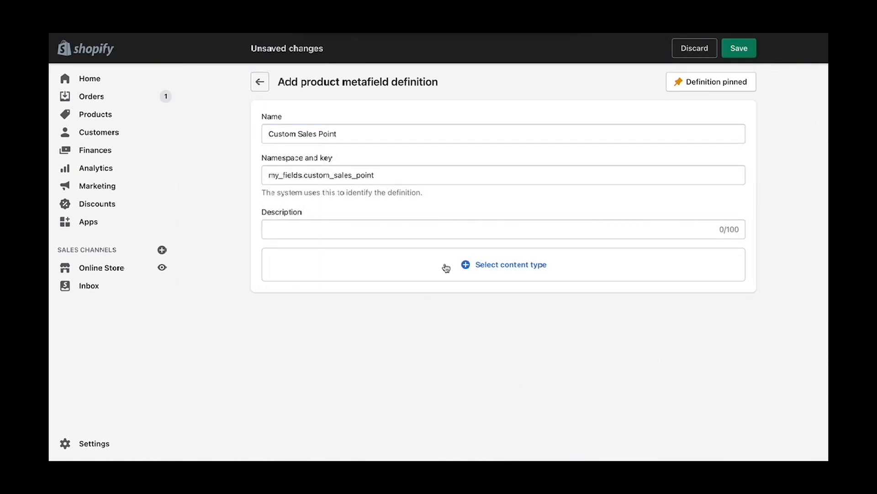
{"action": "left_click", "coordinate": [511, 264]}
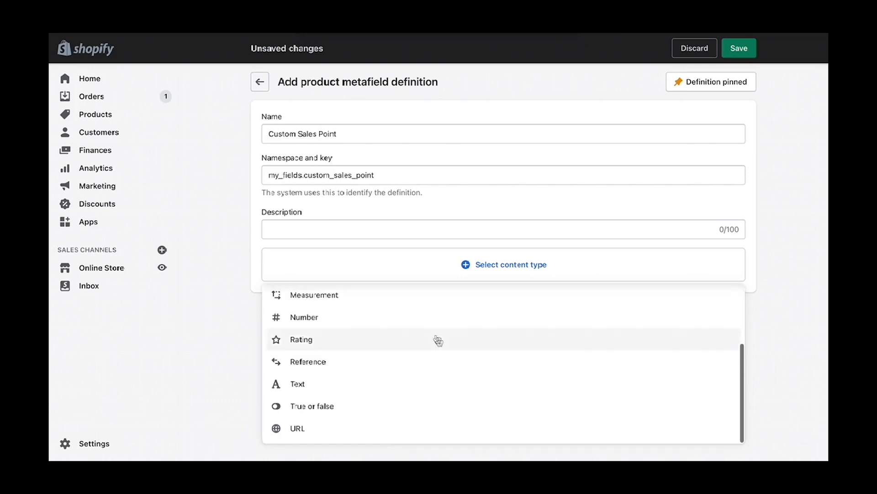
{"action": "left_click", "coordinate": [298, 384]}
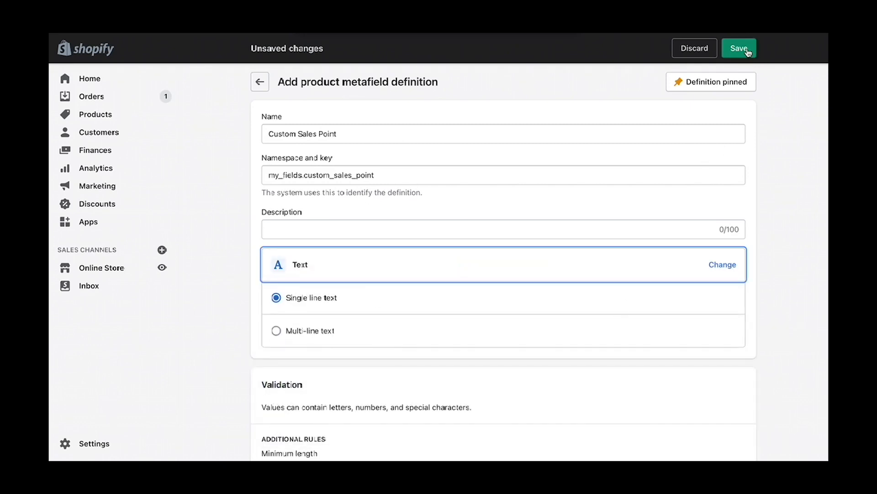
{"action": "left_click", "coordinate": [739, 48]}
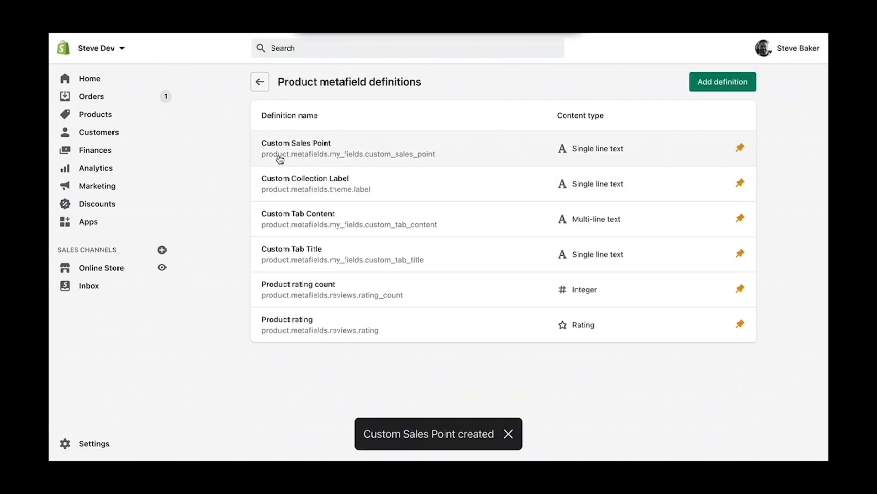
- Locate the Custom Sales Point metafield on the Amayas in amber tort for him & her product
{"action": "left_click", "coordinate": [95, 114]}
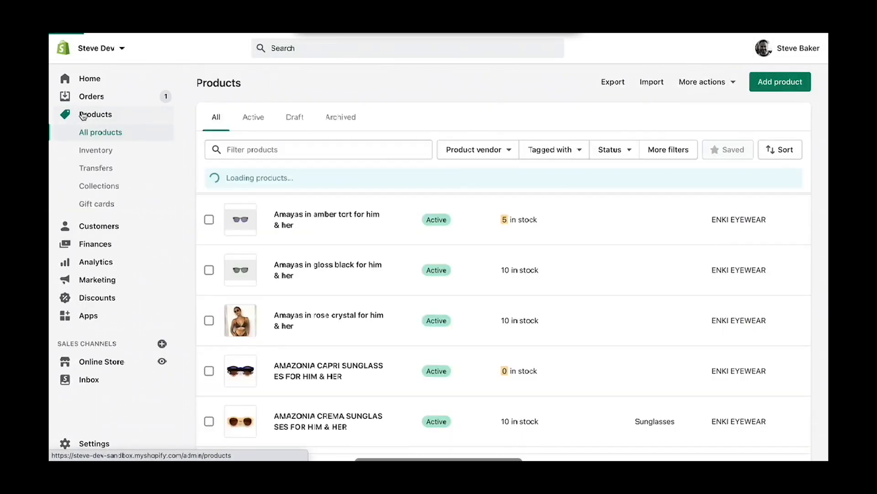
{"action": "left_click", "coordinate": [326, 219]}
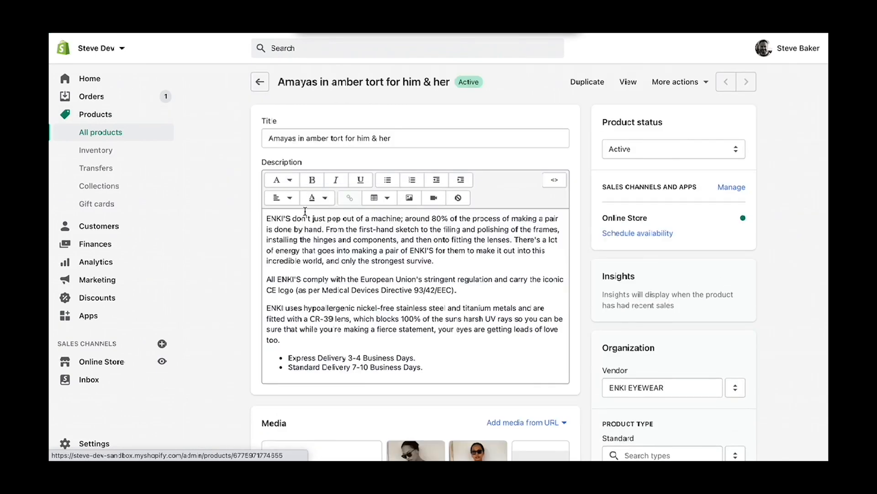
{"action": "scroll", "scroll_direction": "down", "scroll_amount": 3}
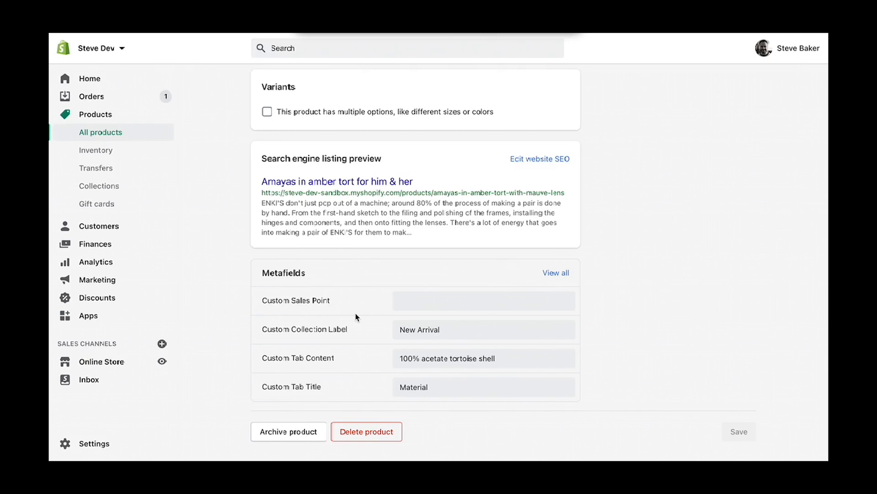
{"action": "left_click", "coordinate": [470, 300]}
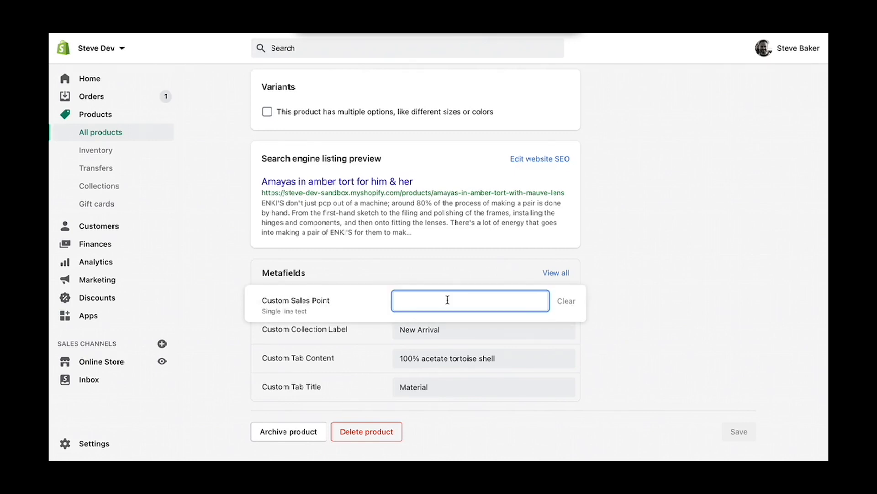
- Enter 'Limited Edition' as the Custom Sales Point value and save the product
{"action": "type", "text": "L"}
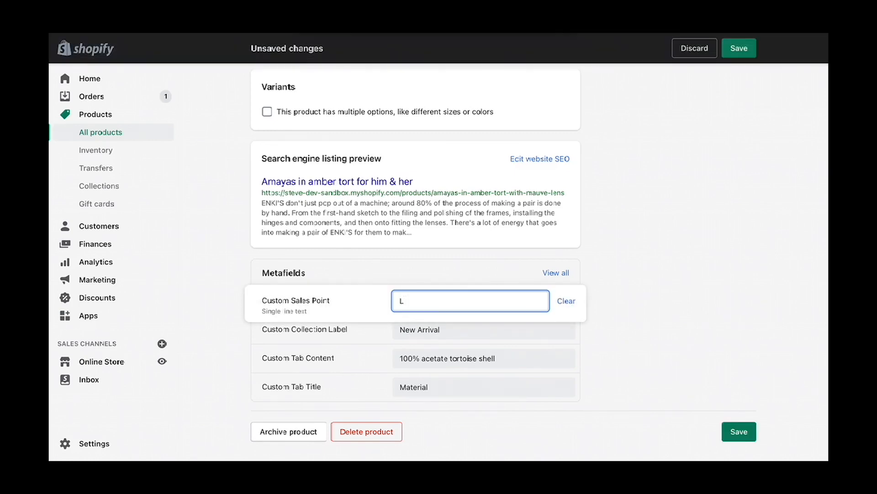
{"action": "type", "text": "imited"}
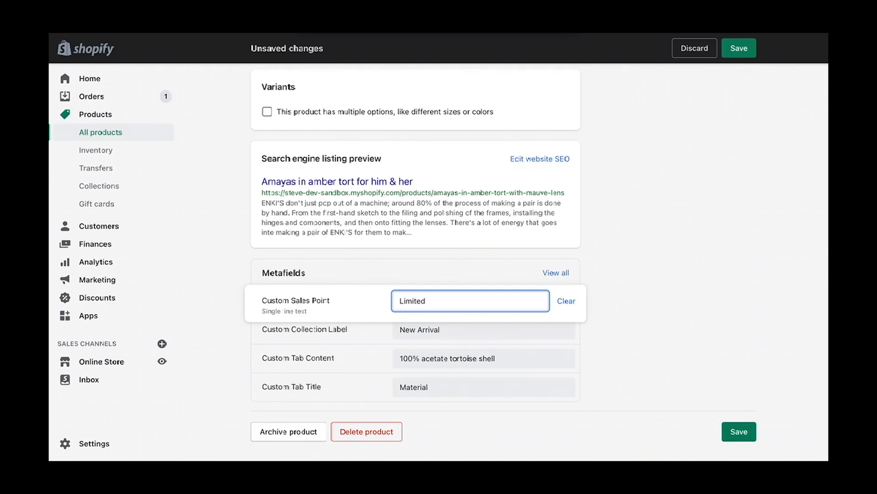
{"action": "type", "text": "Edition"}
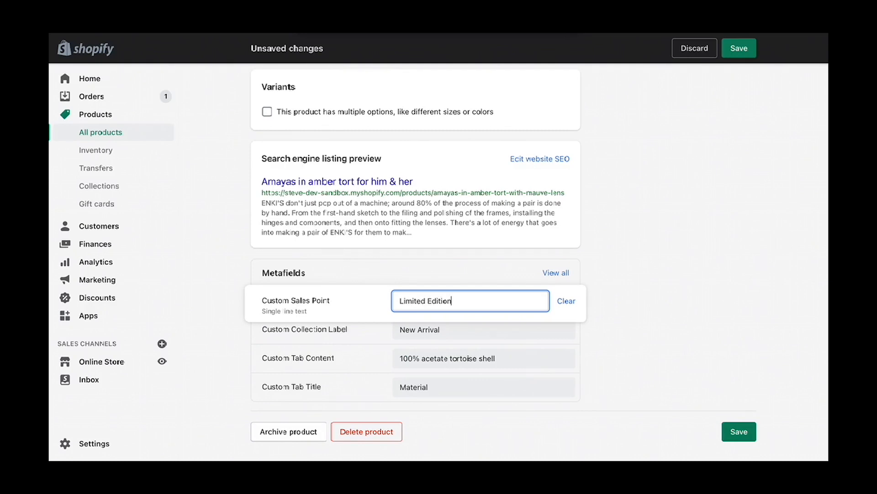
{"action": "left_click", "coordinate": [630, 306]}
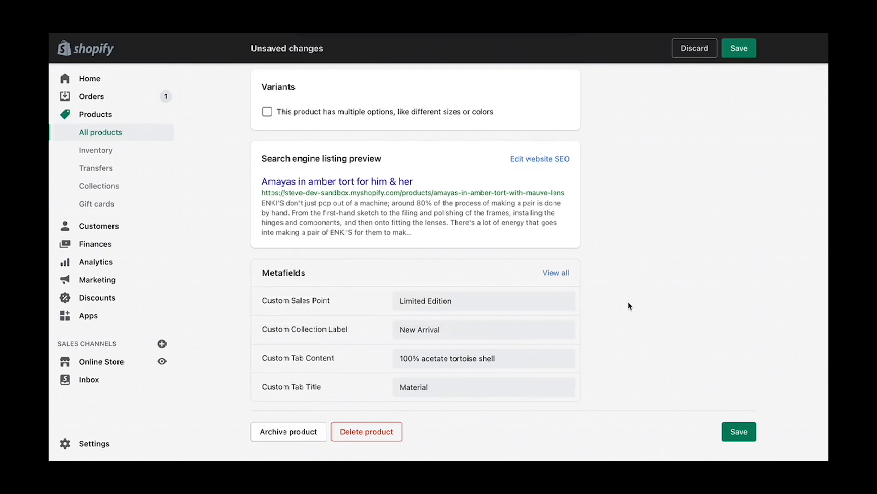
{"action": "left_click", "coordinate": [739, 431]}
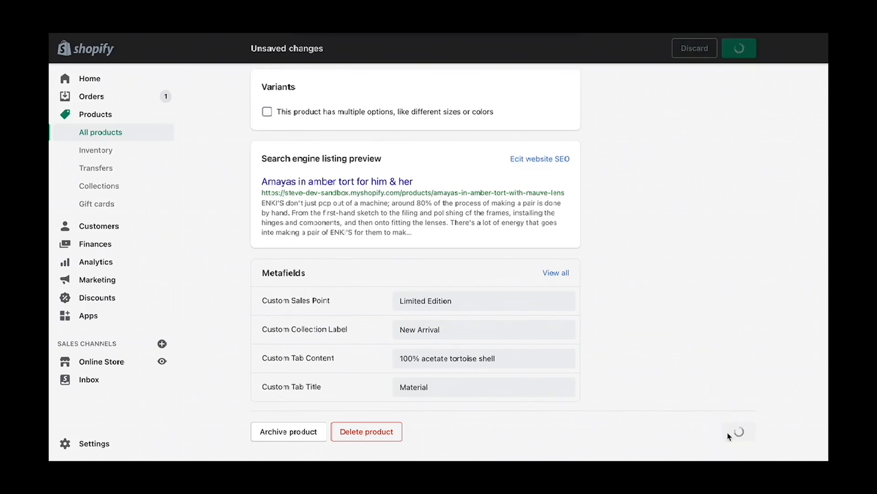
{"action": "left_click", "coordinate": [739, 49]}
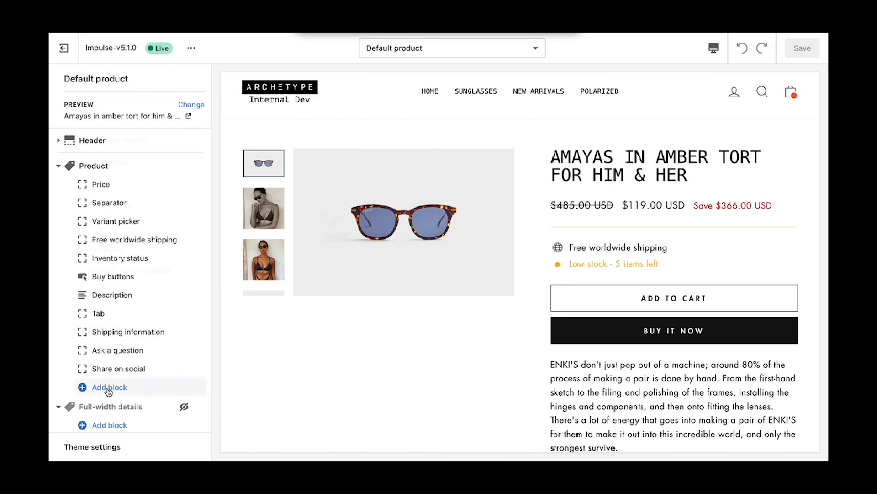
- Add a Sales point block to the product section and bring up its settings
{"action": "left_click", "coordinate": [109, 387]}
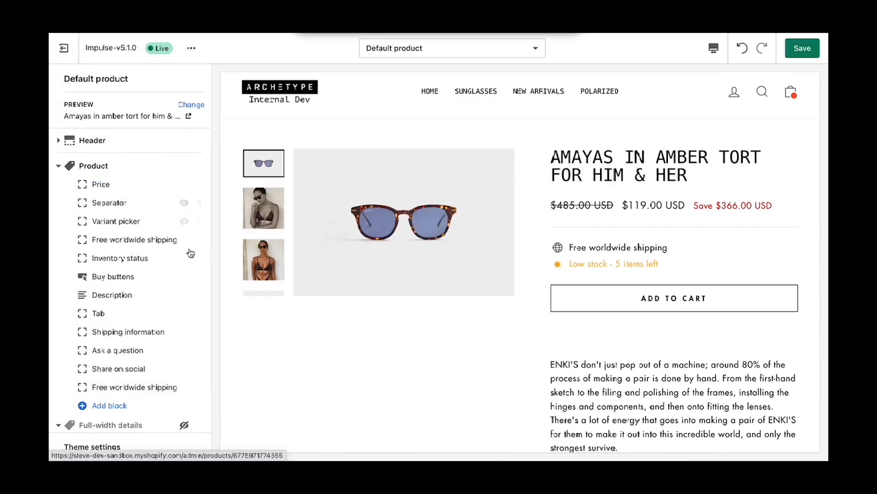
{"action": "left_click", "coordinate": [134, 240]}
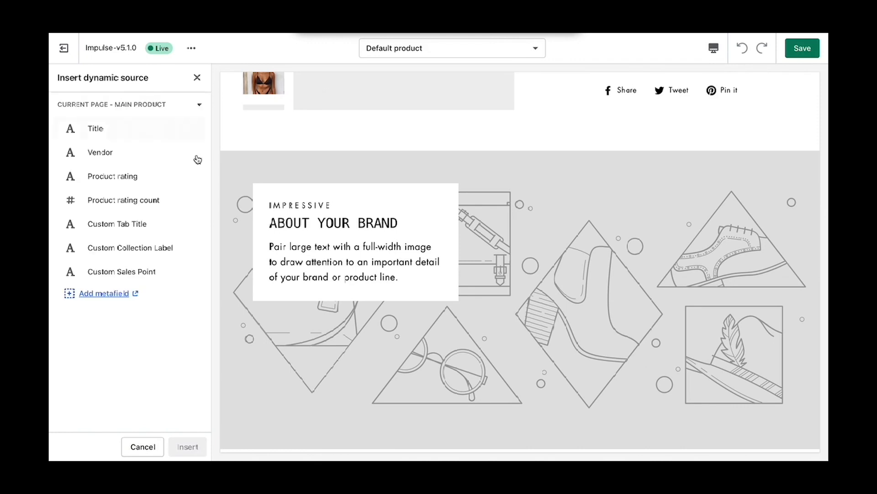
{"action": "mouse_move", "coordinate": [143, 275]}
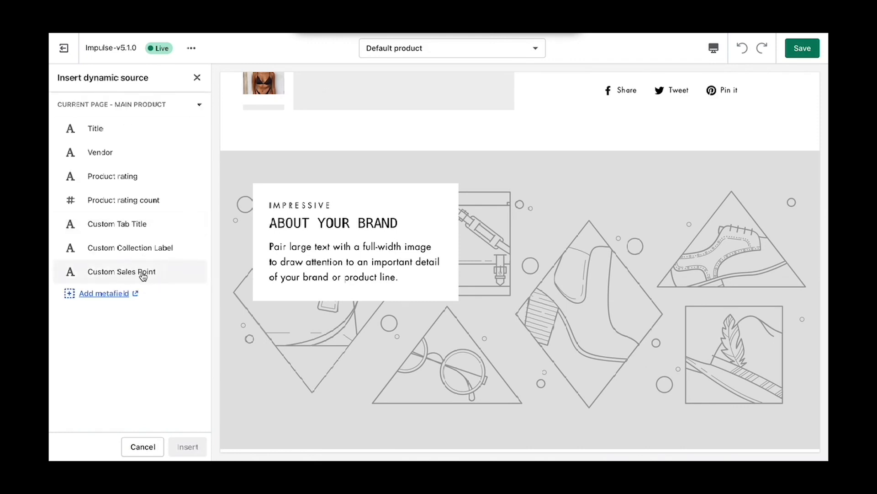
- Source the block text from Custom Sales Point, set its icon to Checkmark, and place it below Buy buttons
{"action": "left_click", "coordinate": [121, 272]}
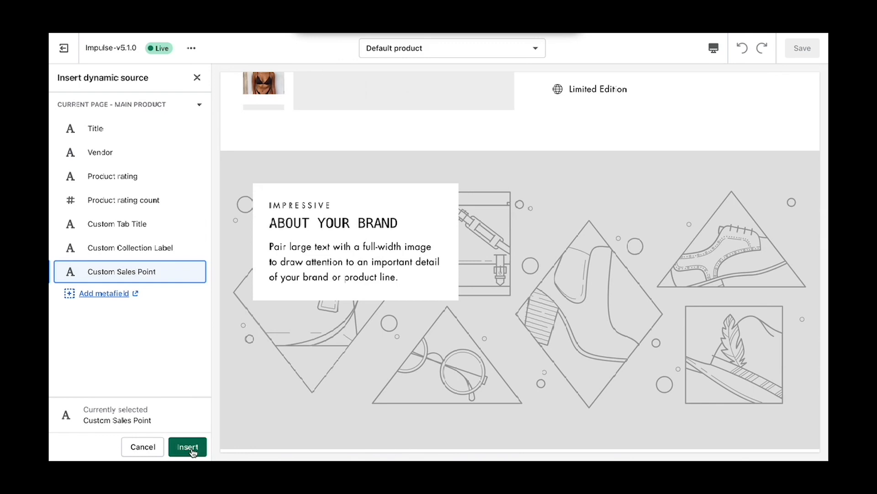
{"action": "left_click", "coordinate": [188, 447]}
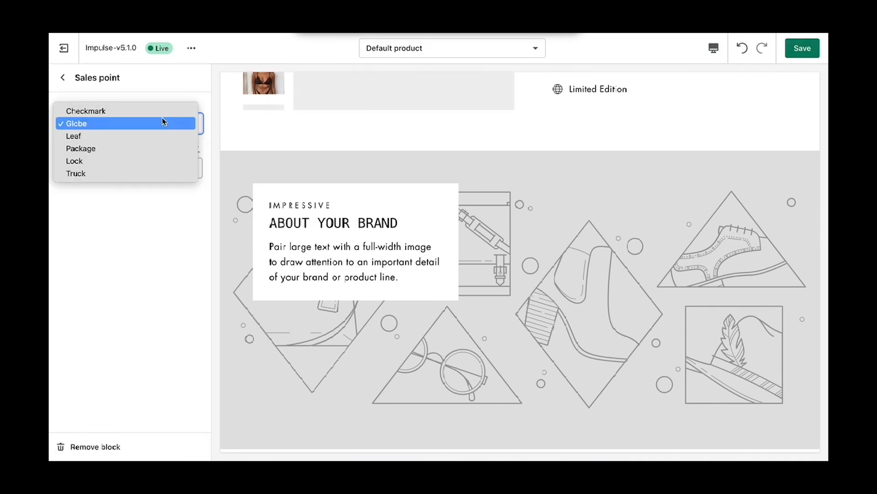
{"action": "left_click", "coordinate": [86, 110]}
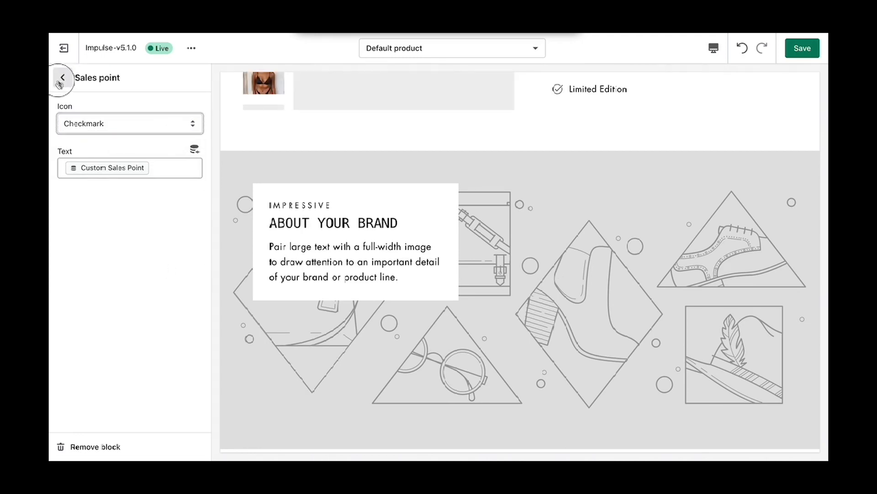
{"action": "left_click", "coordinate": [62, 77]}
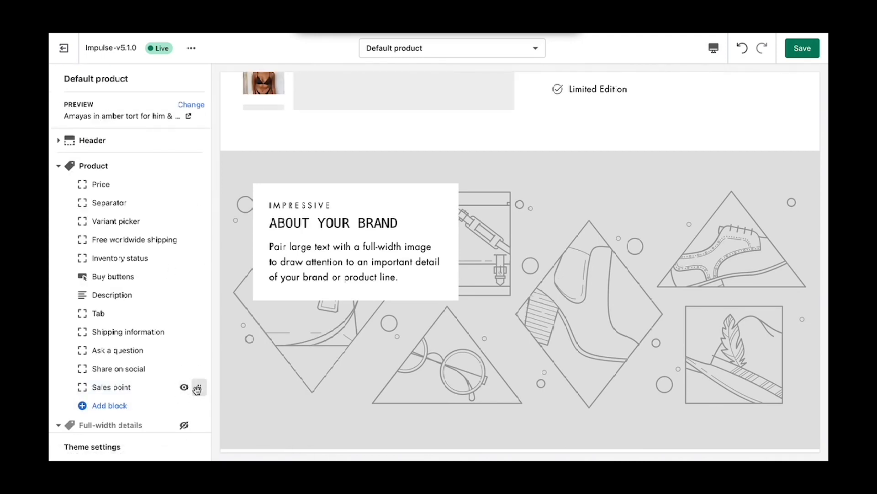
{"action": "scroll", "scroll_direction": "down", "scroll_amount": 3}
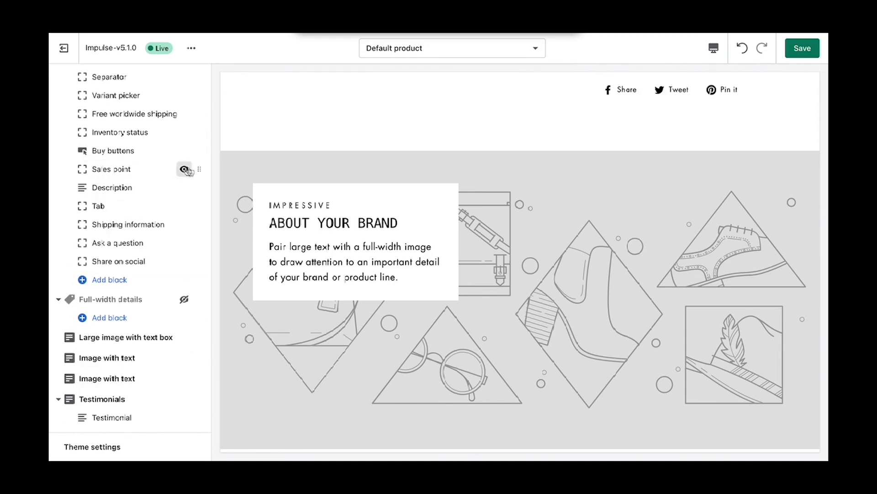